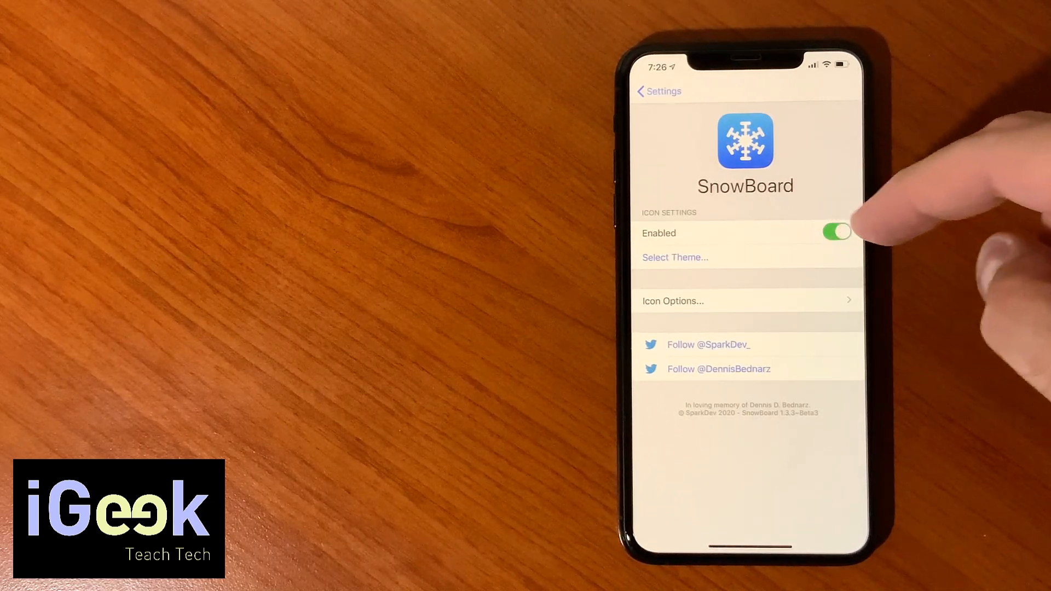
Open SnowBoard's Themes list showing Viola Dark enabled.
{"action": "left_click", "coordinate": [835, 233]}
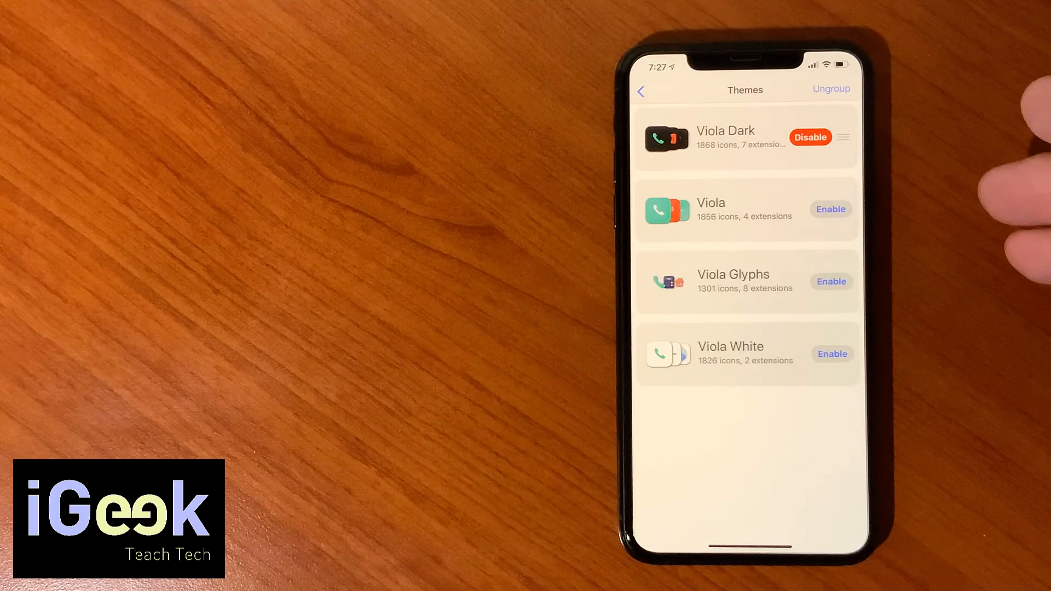
{"action": "left_click", "coordinate": [810, 137]}
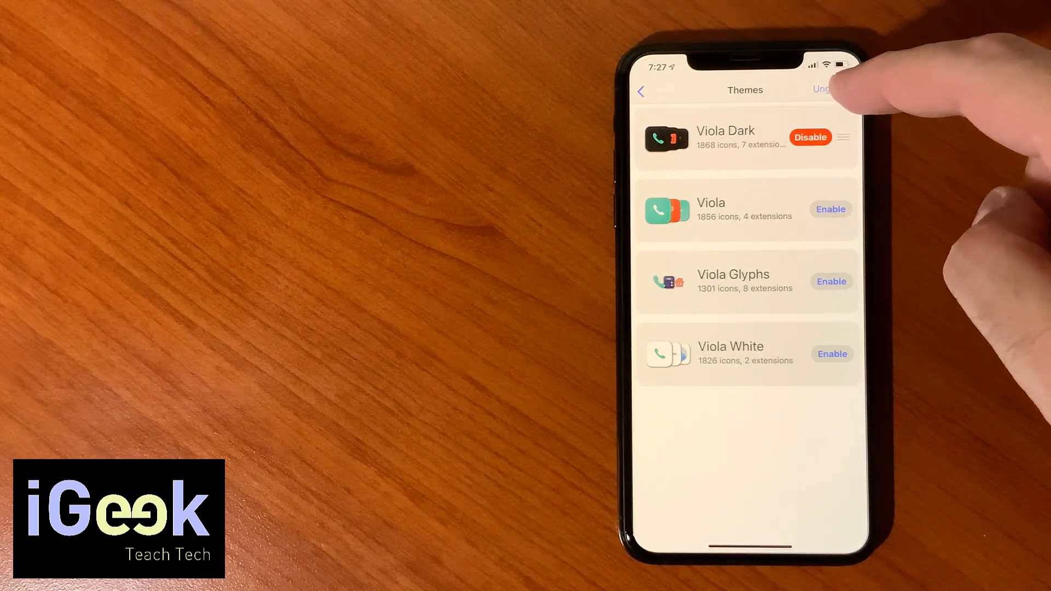
Ungroup Viola Dark to browse its component packs, then regroup them.
{"action": "left_click", "coordinate": [826, 89]}
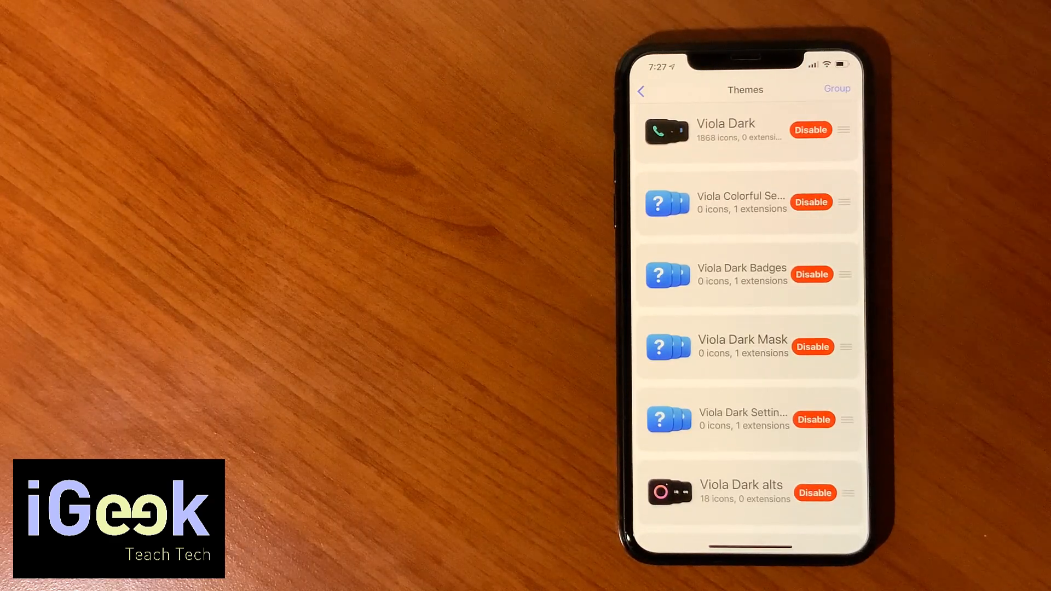
{"action": "scroll", "scroll_direction": "down", "scroll_amount": 3}
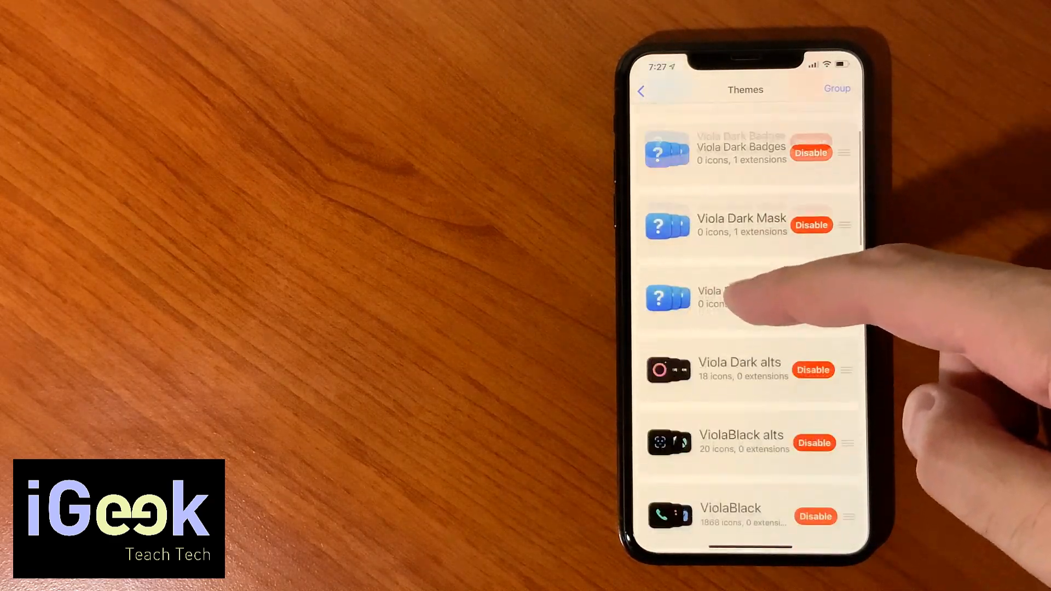
{"action": "scroll", "scroll_direction": "down", "scroll_amount": 3}
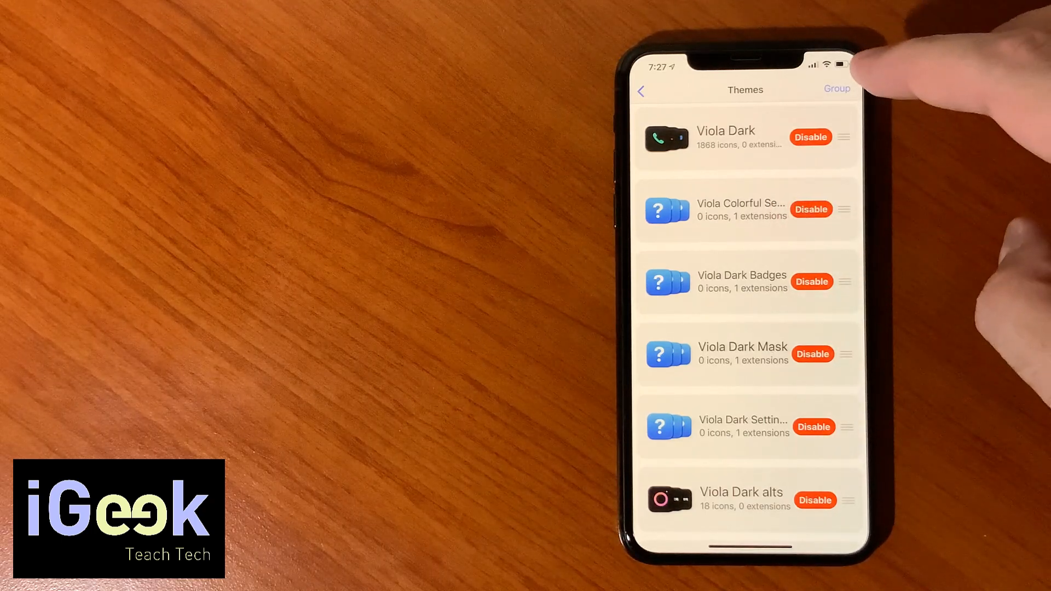
{"action": "left_click", "coordinate": [837, 88]}
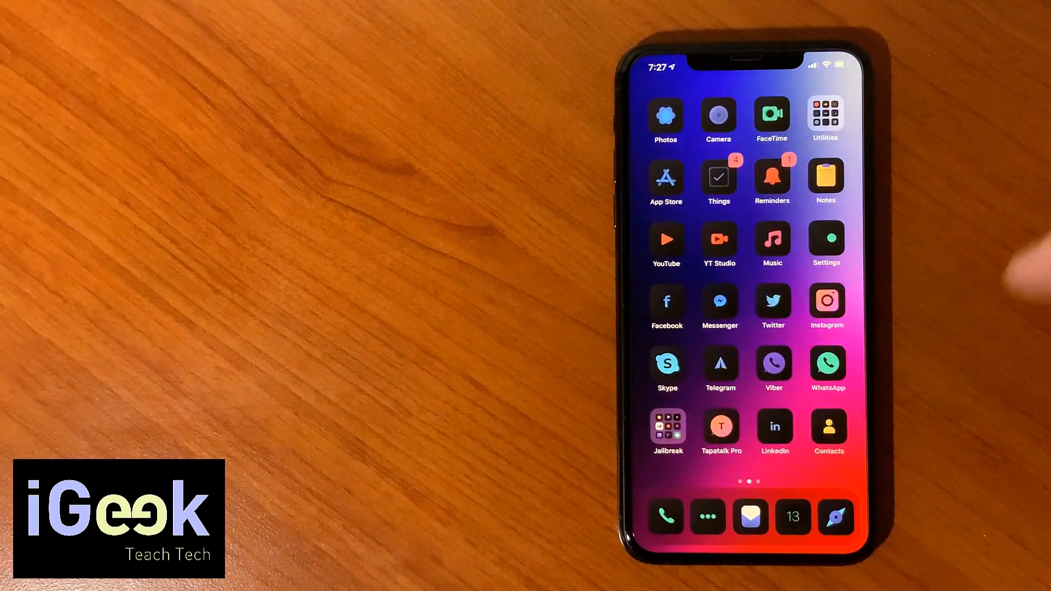
Swipe across the home screen to review the dark Viola icons.
{"action": "scroll", "scroll_direction": "left", "scroll_amount": 3}
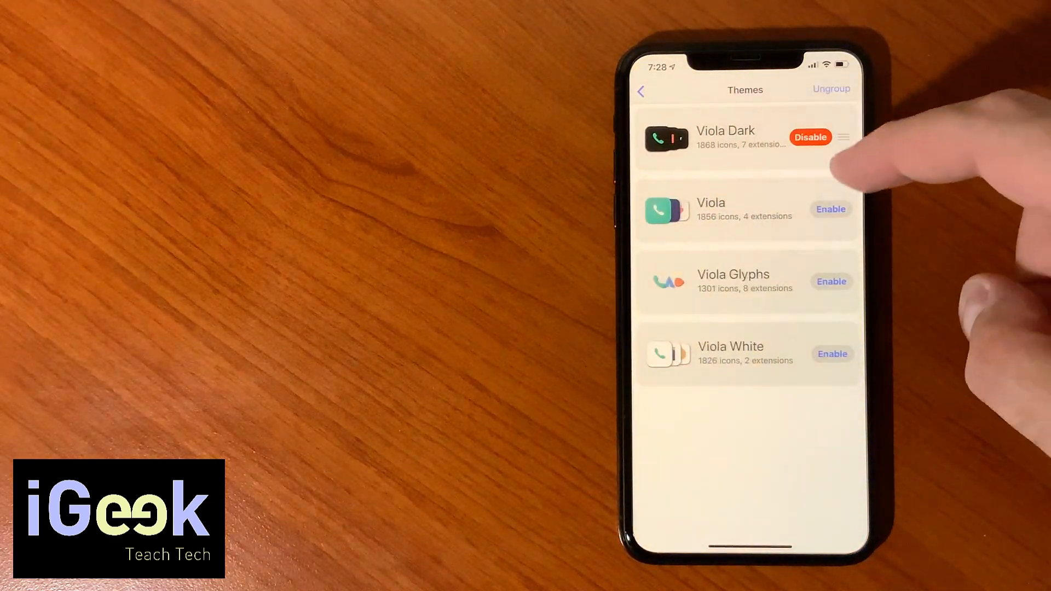
Disable Viola Dark, enable Viola White, and apply the 8 changes.
{"action": "left_click", "coordinate": [810, 137]}
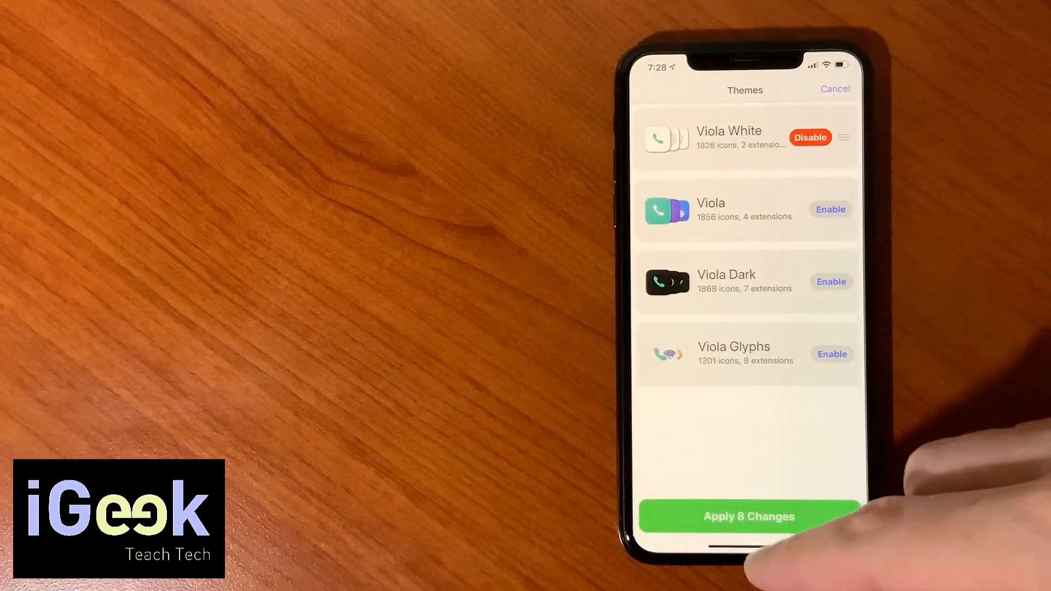
{"action": "left_click", "coordinate": [749, 516]}
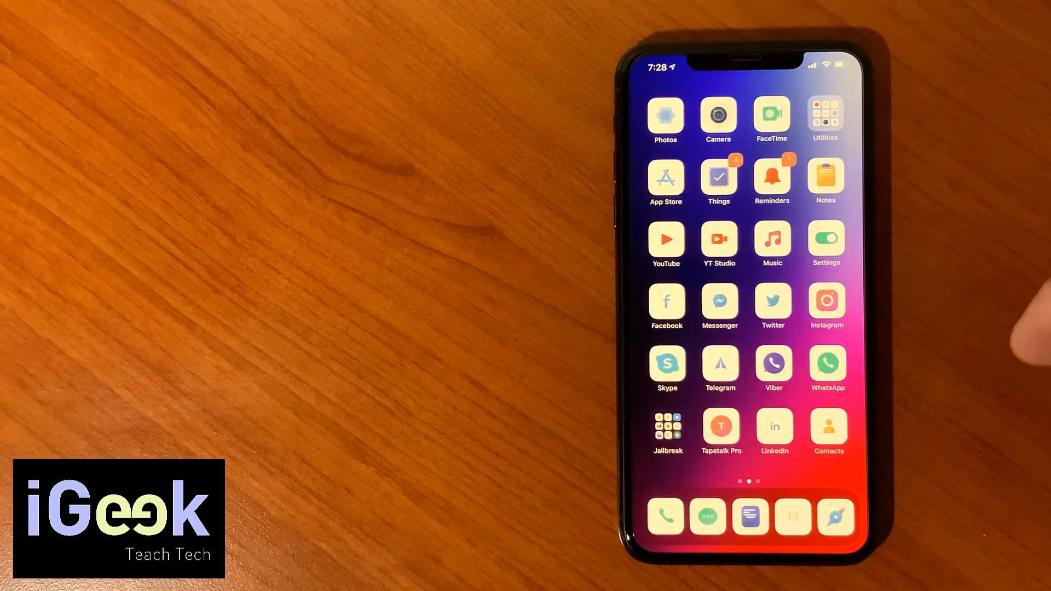
Swap Viola White for Viola Glyphs and apply the 12 changes.
{"action": "scroll", "scroll_direction": "left", "scroll_amount": 3}
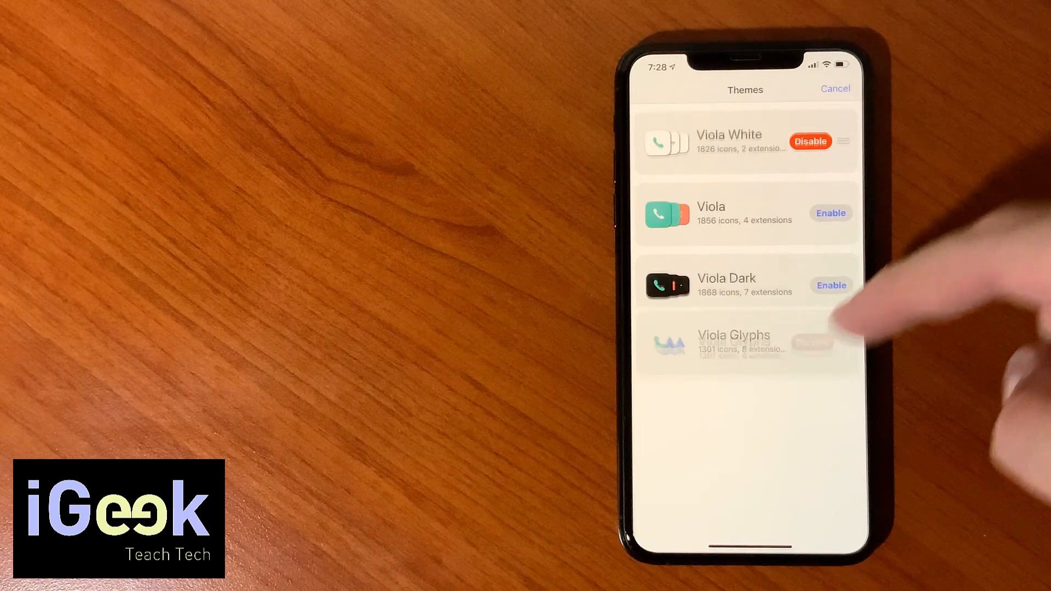
{"action": "left_click", "coordinate": [811, 342]}
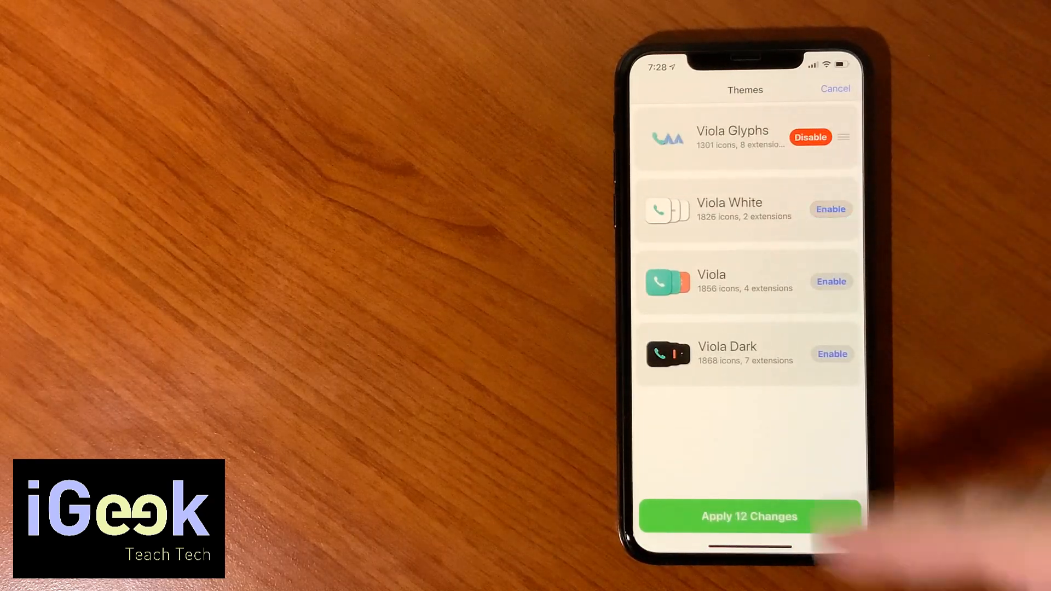
{"action": "left_click", "coordinate": [749, 516]}
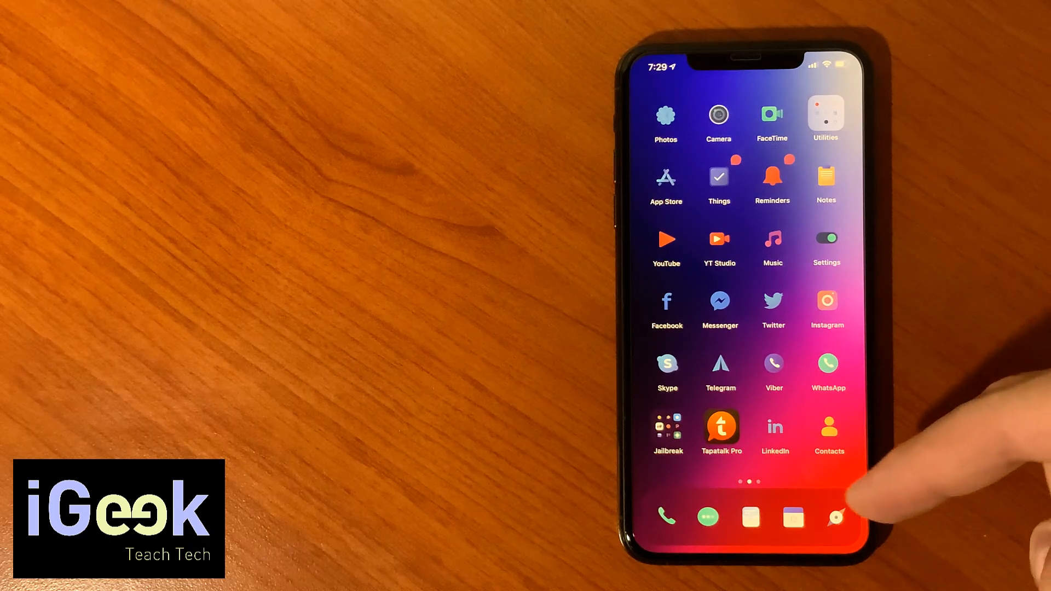
Re-enable Viola Dark and swipe through the home screen pages of dark icons.
{"action": "scroll", "scroll_direction": "left", "scroll_amount": 3}
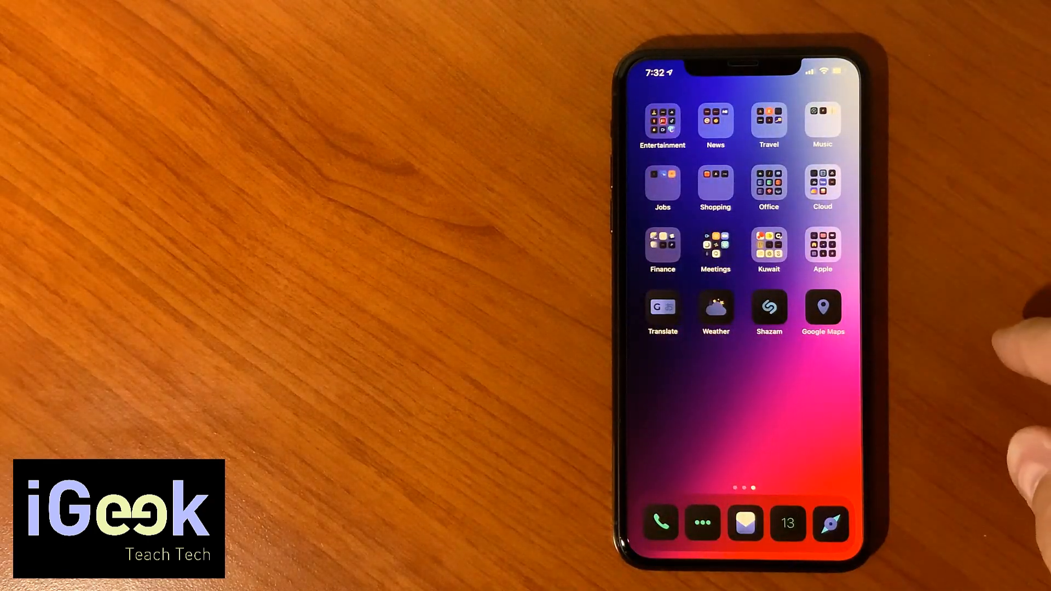
{"action": "scroll", "scroll_direction": "right", "scroll_amount": 3}
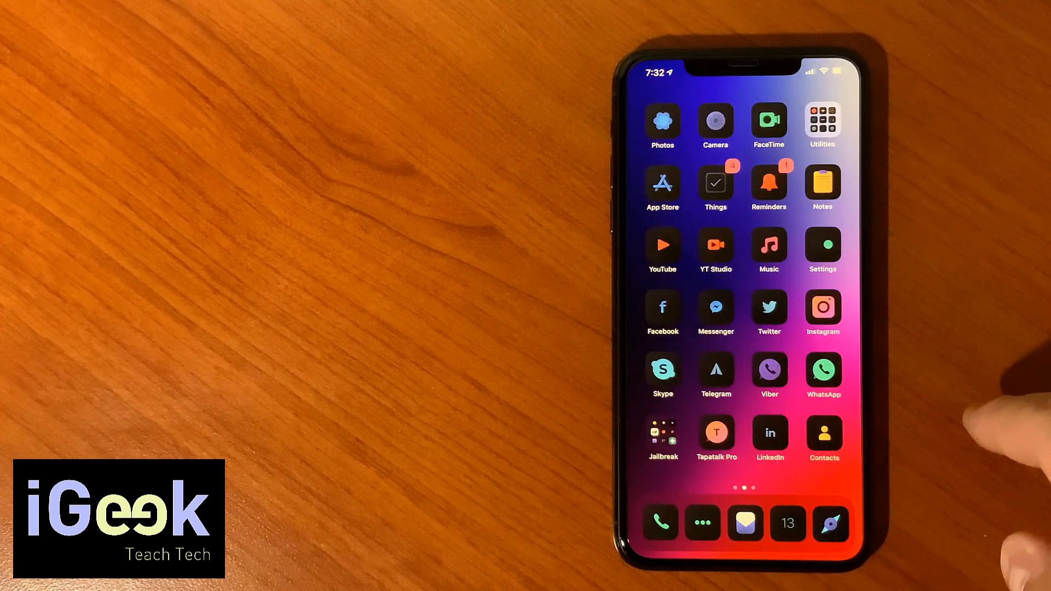